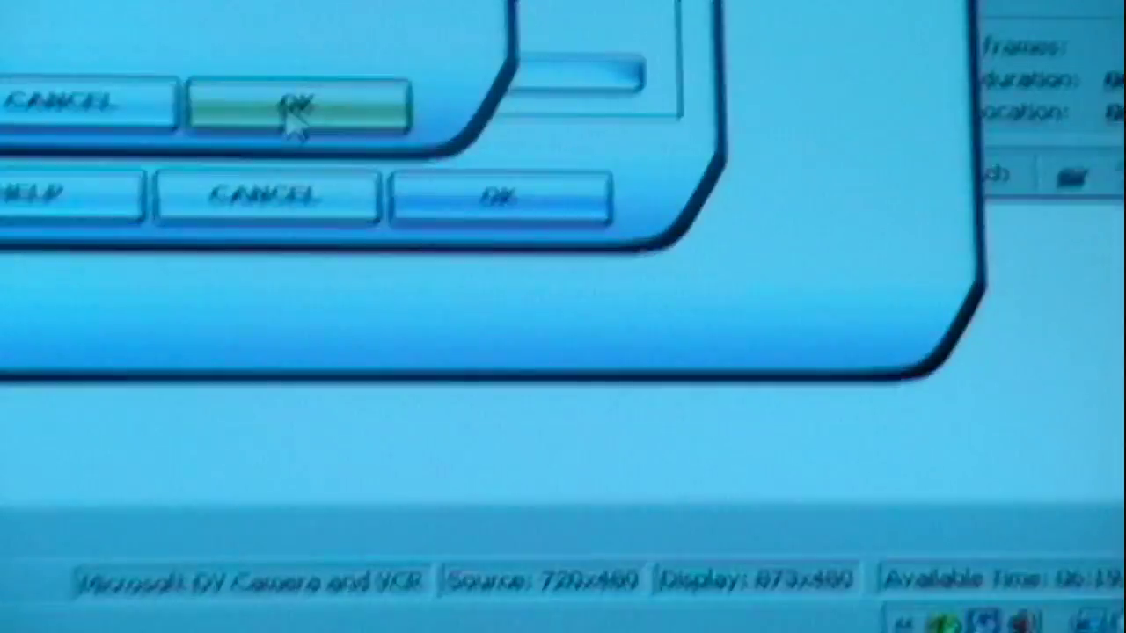
# - Accept the new Logitech Attack 3 button assignment and return to the Controls buttons/keys list
pyautogui.click(299, 99)
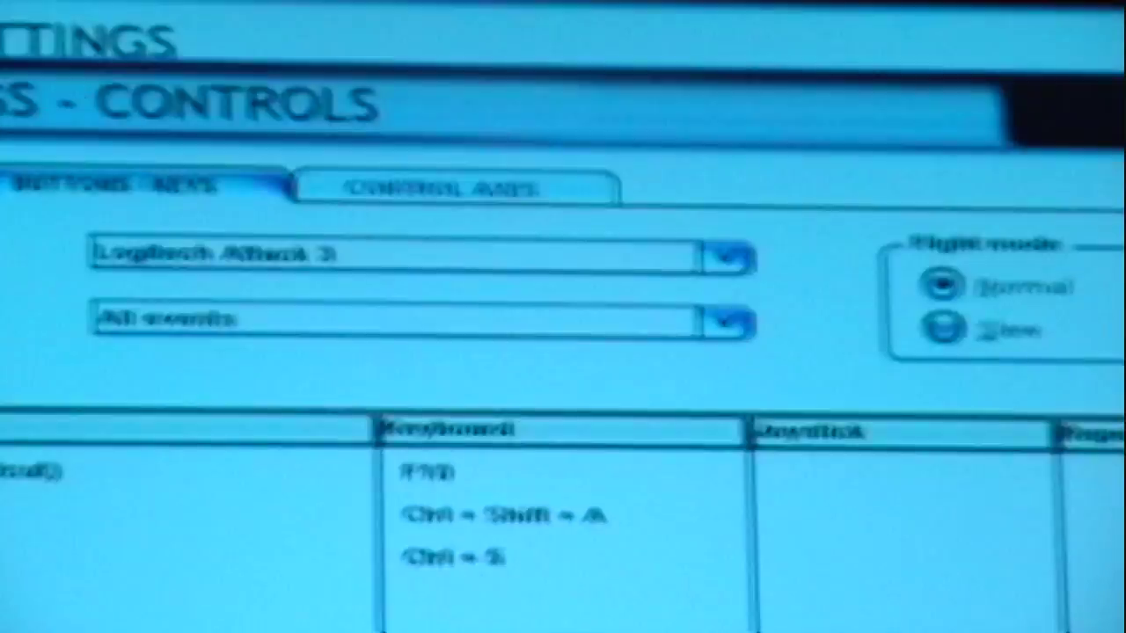